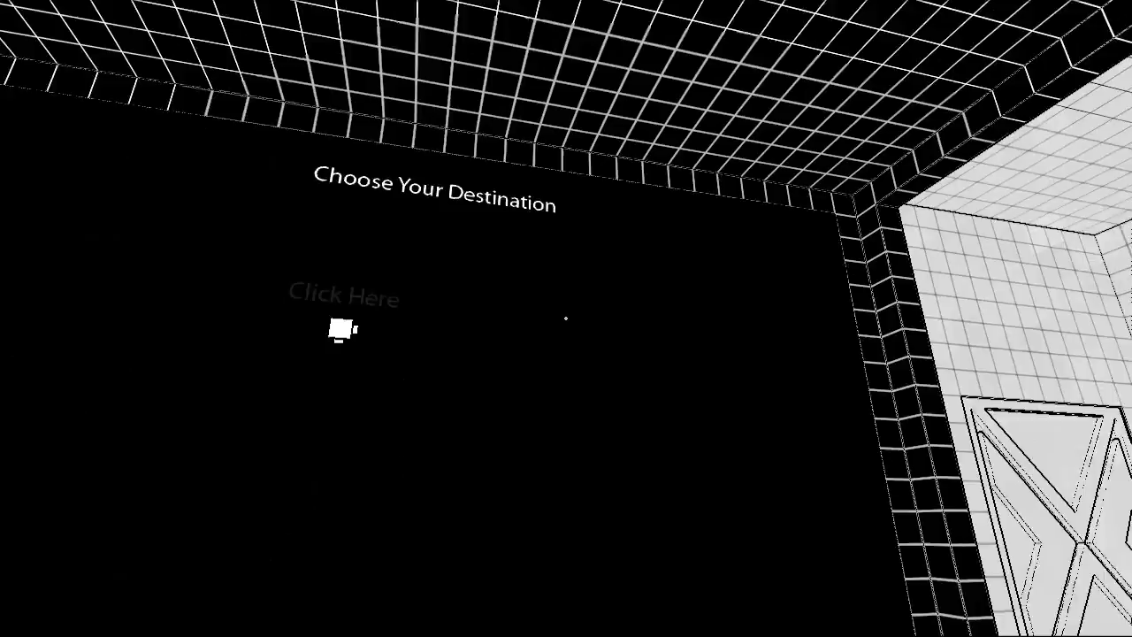
left_click(346, 333)
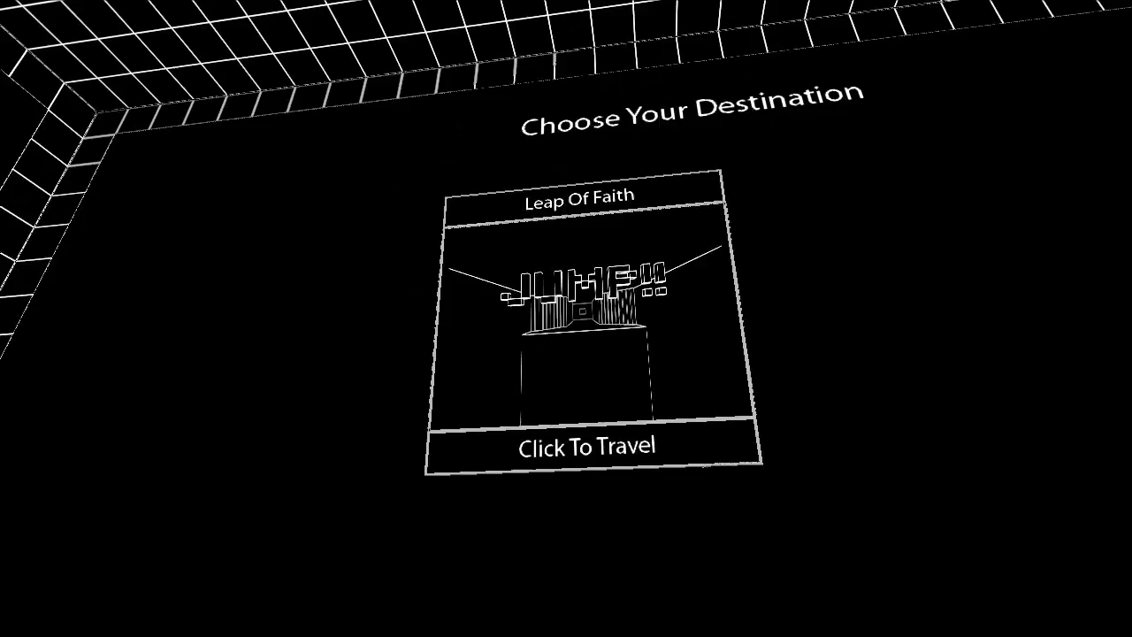
left_click(589, 444)
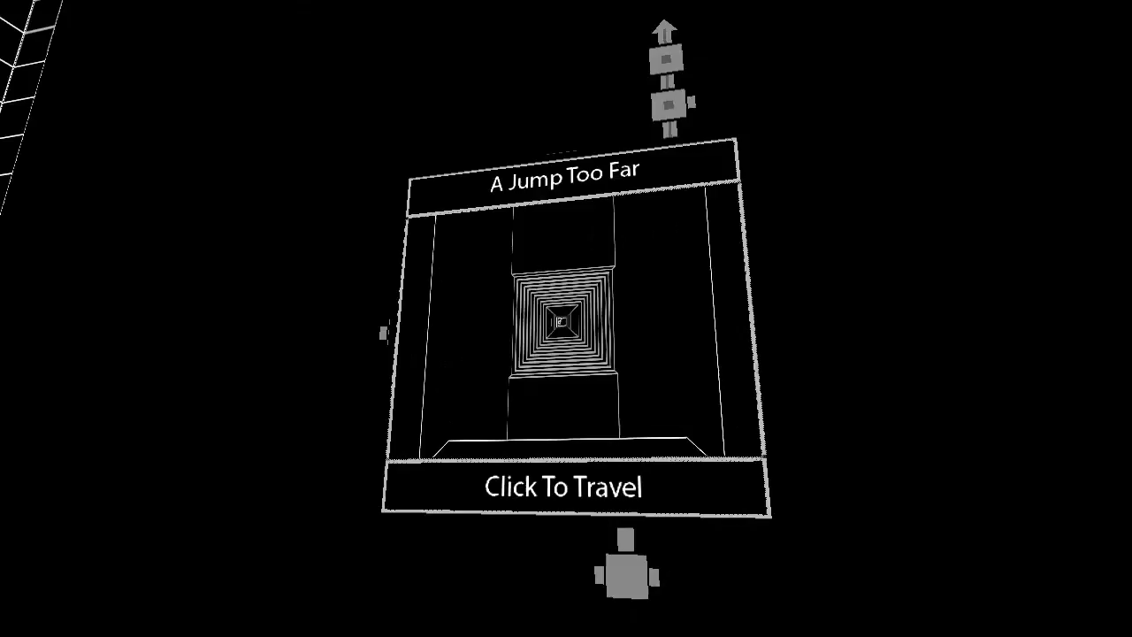
left_click(563, 488)
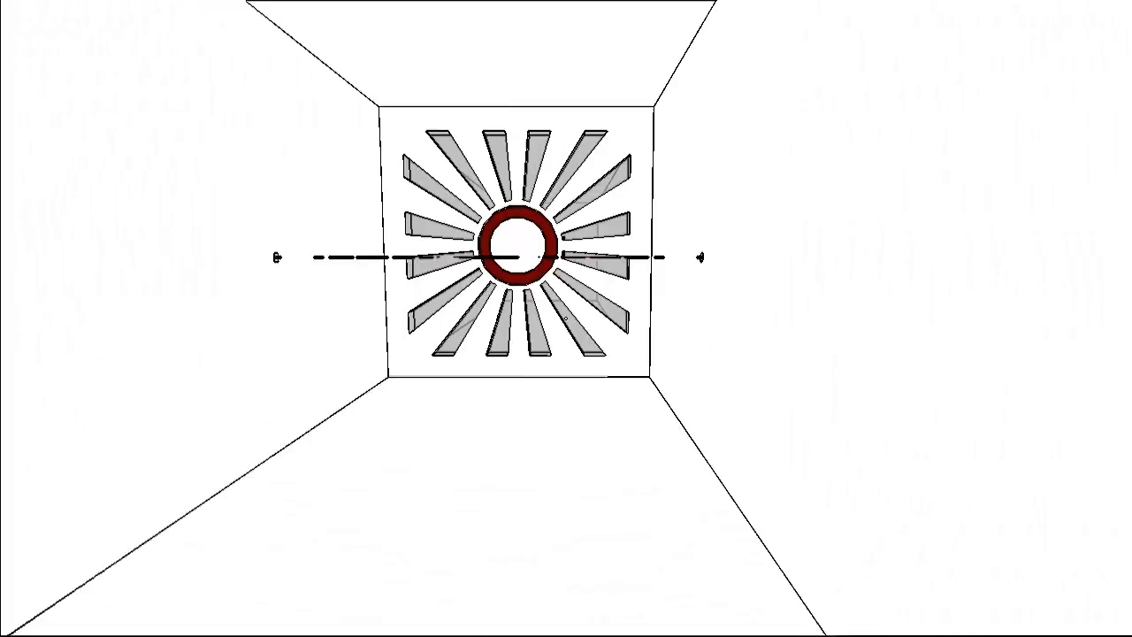